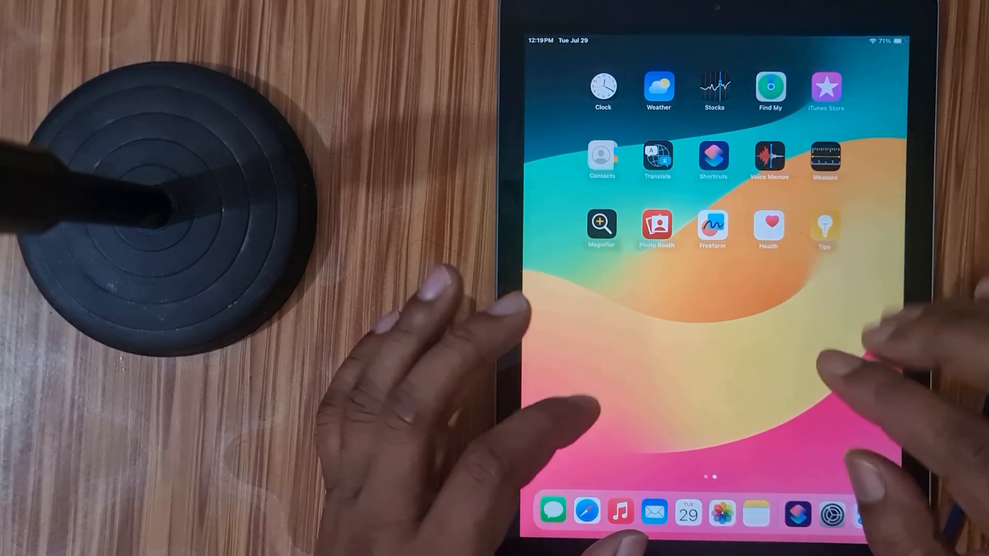
Step: Reach the Find My iPad options from the Apple ID account settings
{"action": "scroll", "scroll_direction": "right", "scroll_amount": 3}
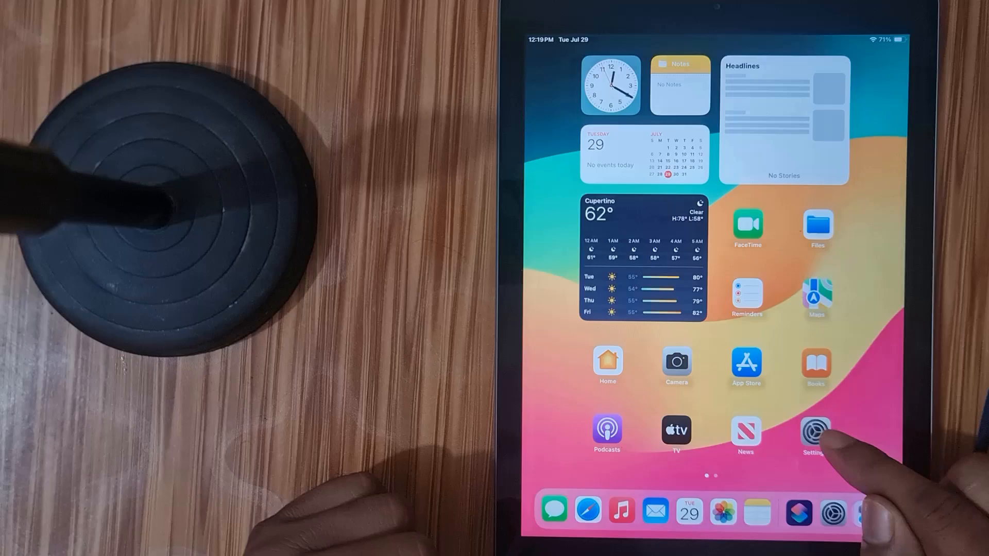
{"action": "left_click", "coordinate": [814, 433]}
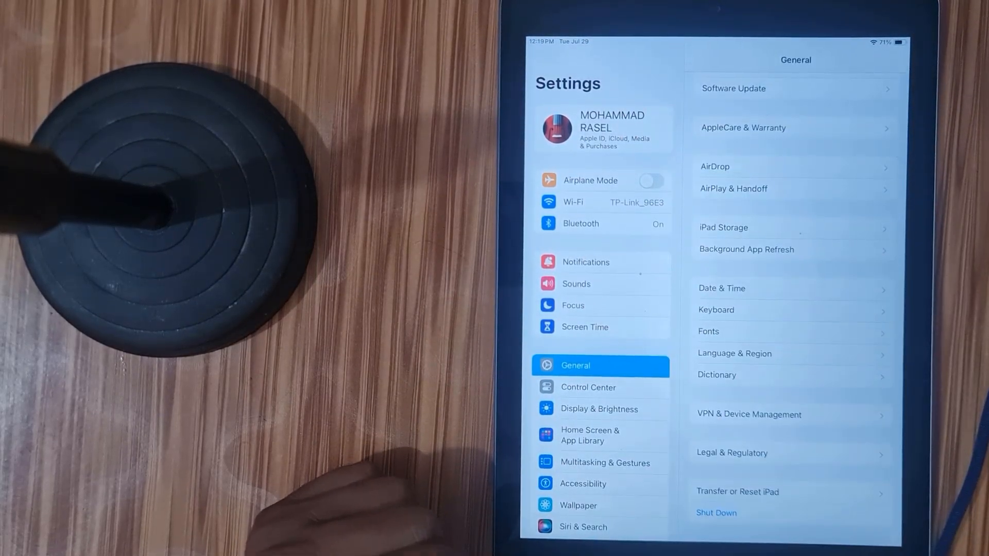
{"action": "left_click", "coordinate": [600, 128]}
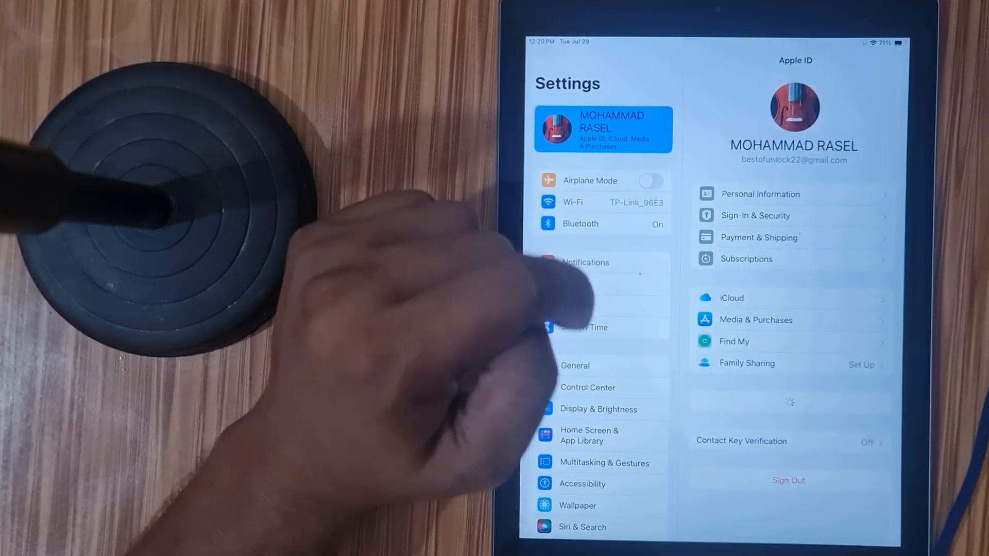
{"action": "left_click", "coordinate": [734, 341]}
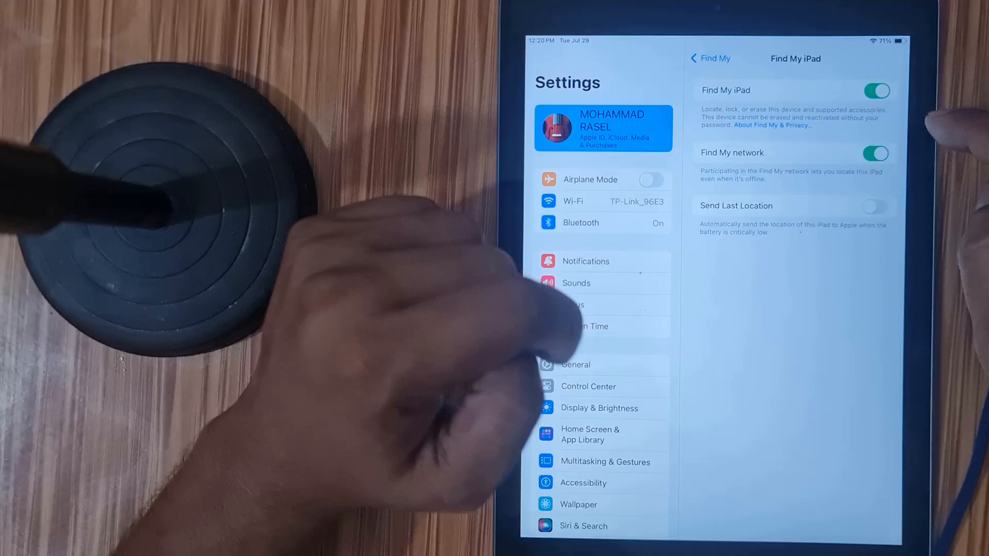
Step: Attempt to switch off Find My iPad, cancel the password prompt and return to the Apple ID page
{"action": "left_click", "coordinate": [875, 90]}
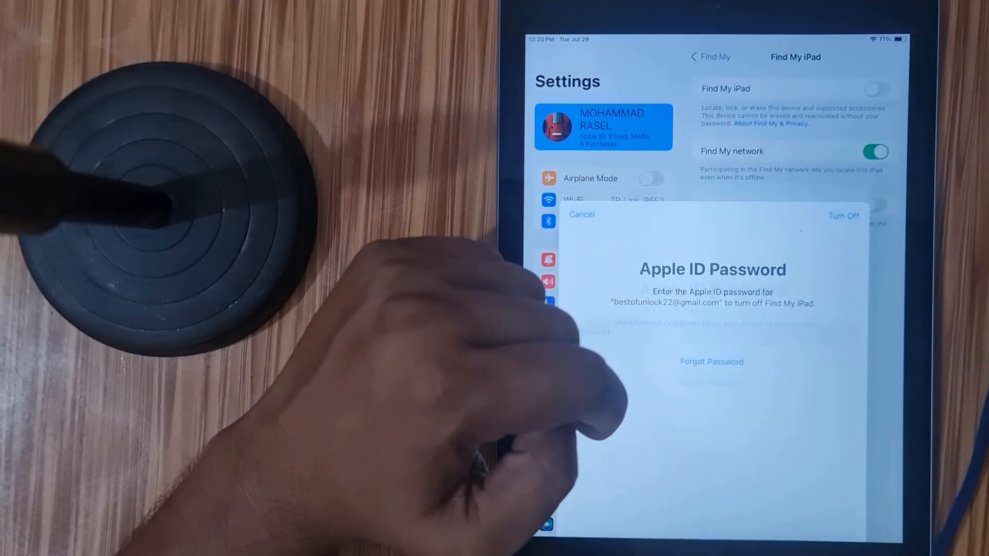
{"action": "left_click", "coordinate": [713, 188]}
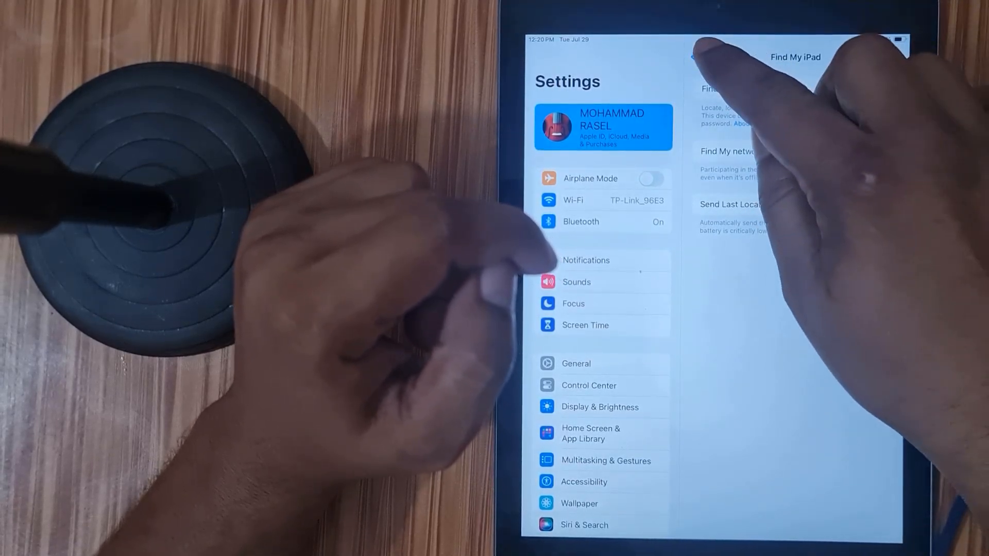
{"action": "left_click", "coordinate": [693, 57]}
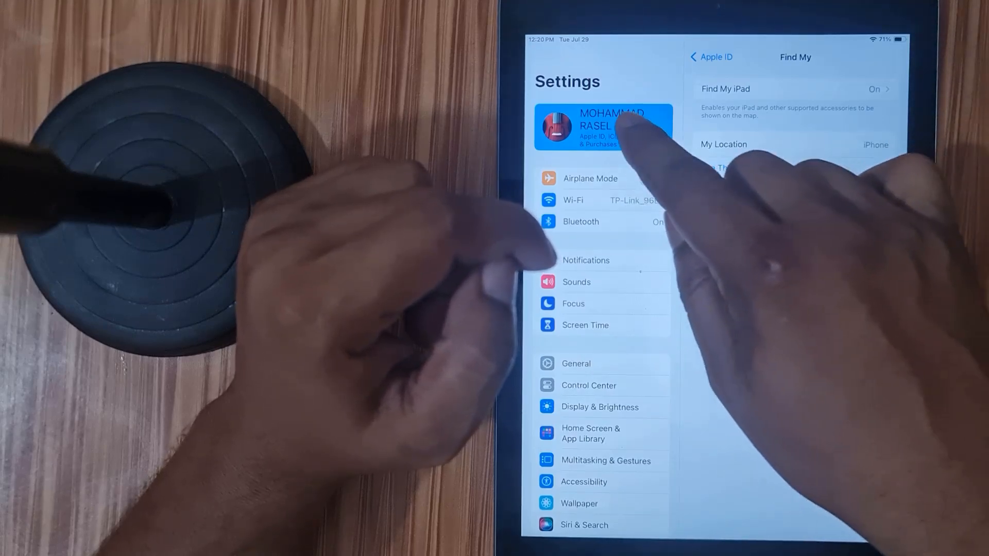
{"action": "left_click", "coordinate": [711, 57]}
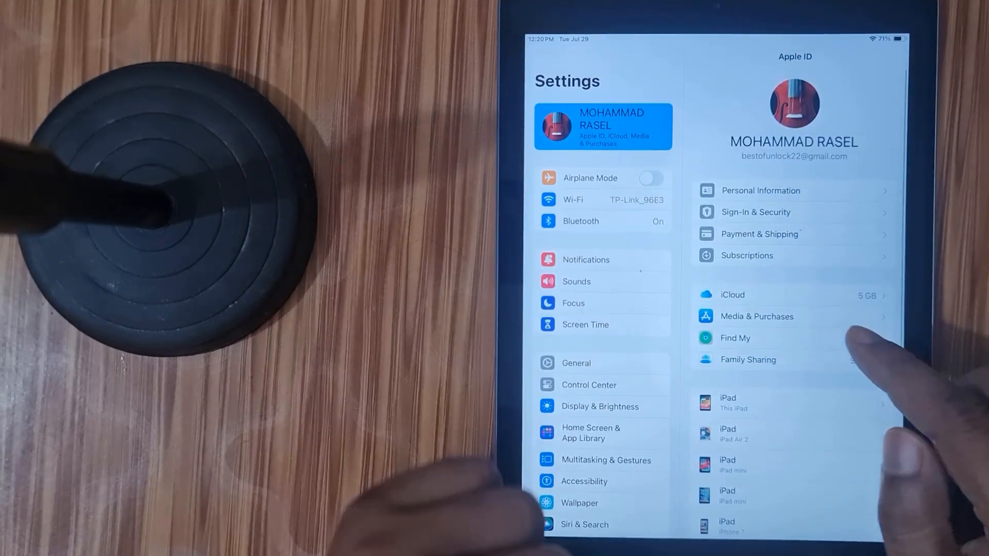
{"action": "left_click", "coordinate": [732, 295]}
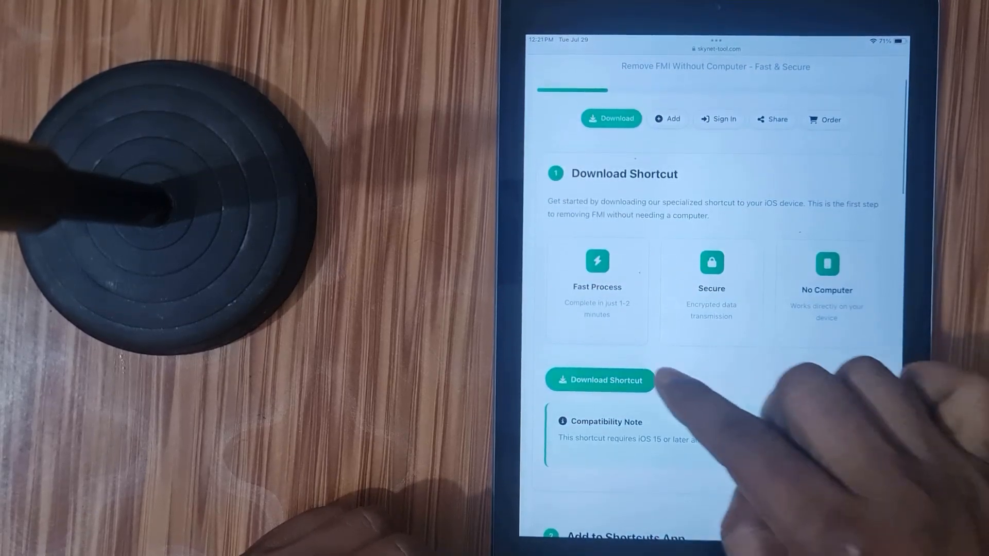
Step: Download the open menu(OutSide CH) shortcut and add it to Shortcuts
{"action": "left_click", "coordinate": [599, 380]}
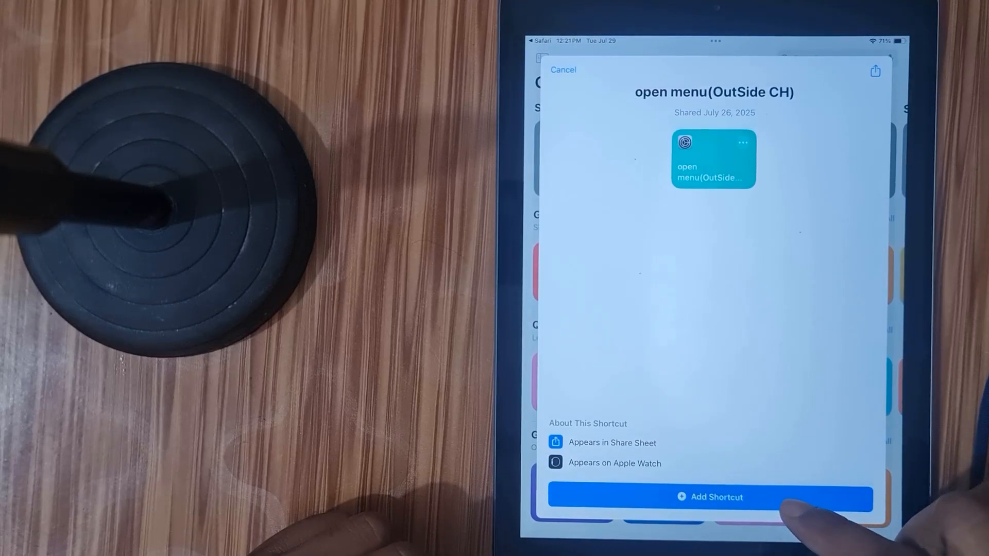
{"action": "left_click", "coordinate": [712, 497]}
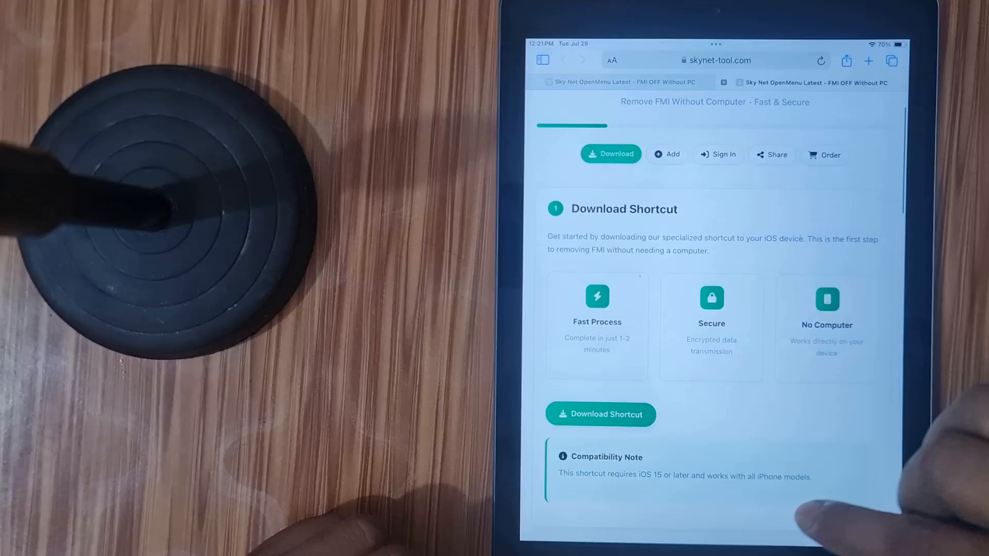
Step: Start the Apple ID sign-in on step 3 and continue with password
{"action": "scroll", "scroll_direction": "down", "scroll_amount": 3}
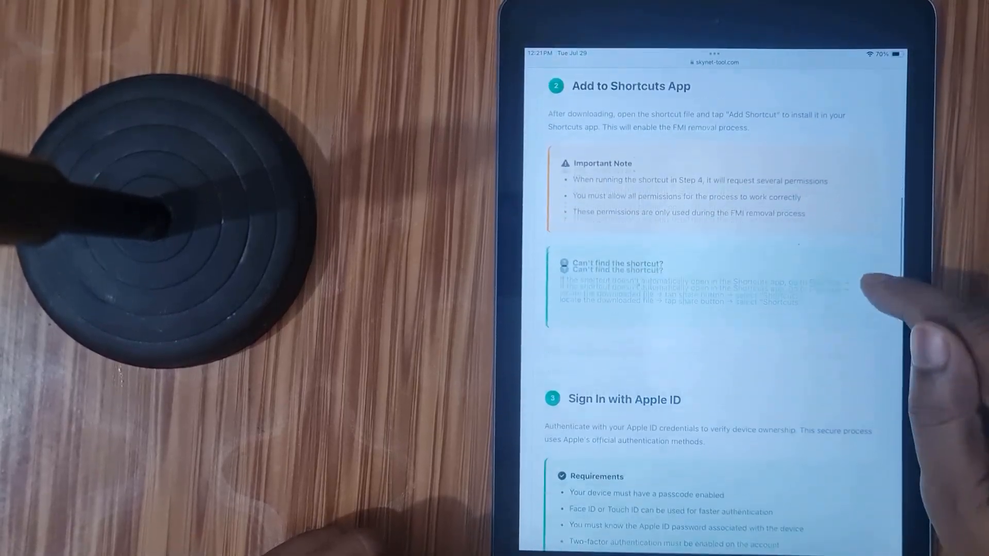
{"action": "scroll", "scroll_direction": "down", "scroll_amount": 3}
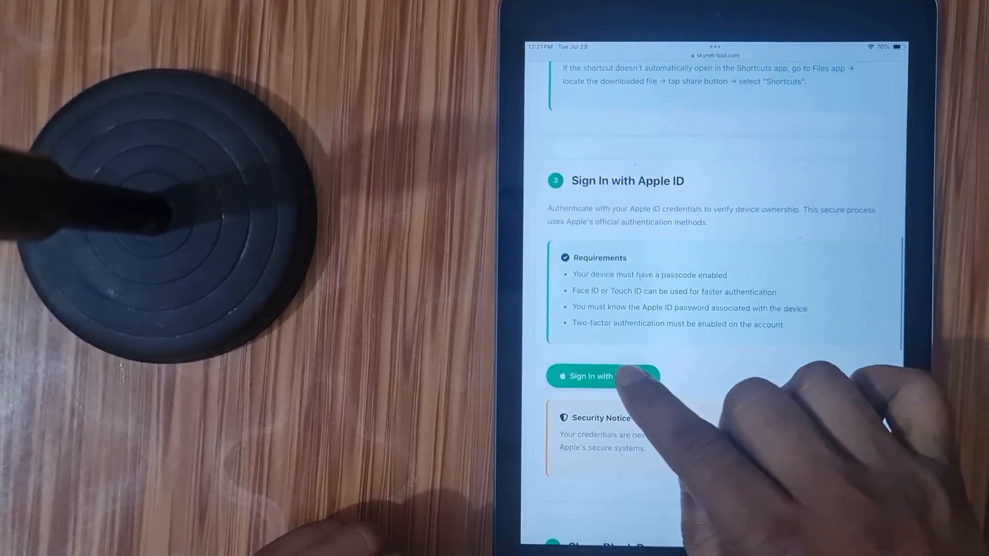
{"action": "left_click", "coordinate": [602, 375]}
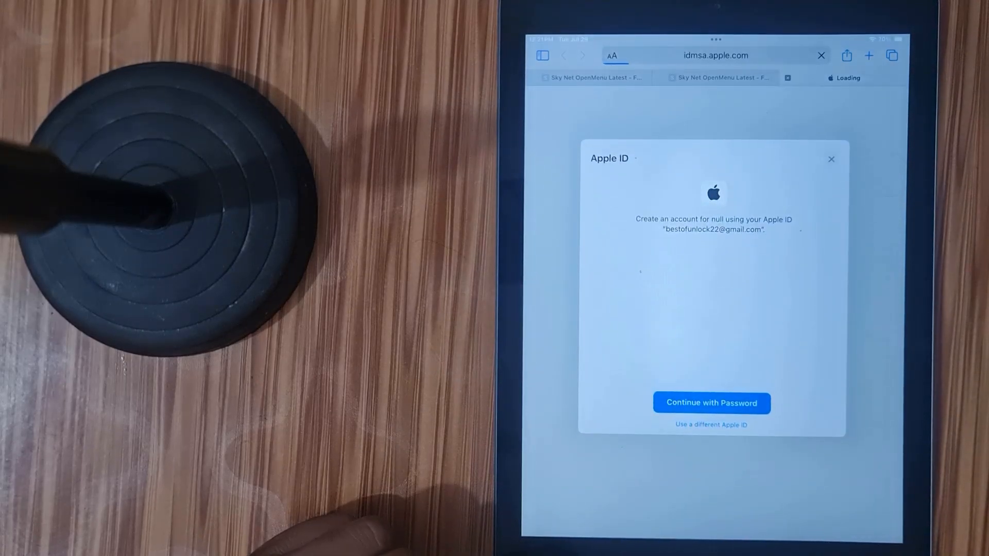
{"action": "left_click", "coordinate": [711, 402]}
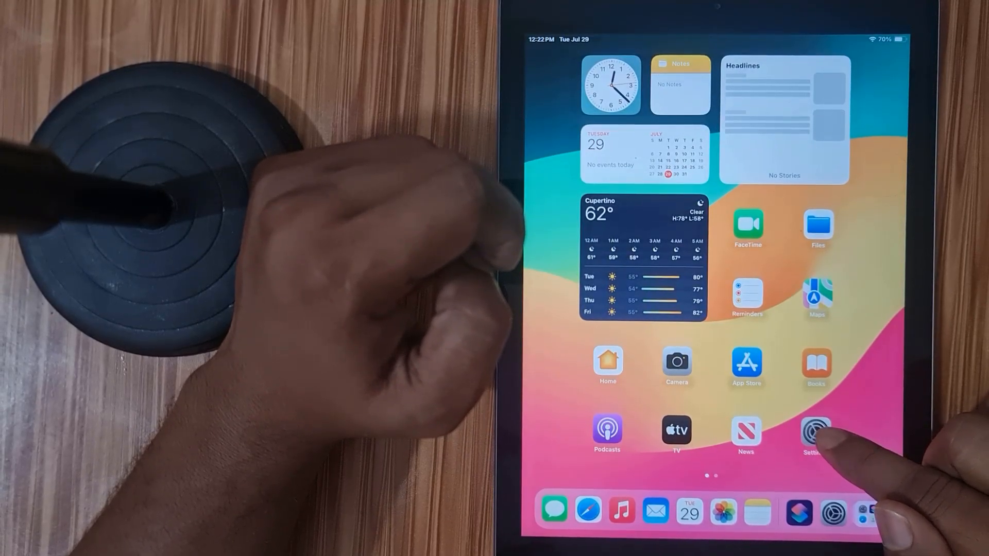
Step: Turn on a device passcode in Touch ID & Passcode and enter the new digits
{"action": "left_click", "coordinate": [814, 435]}
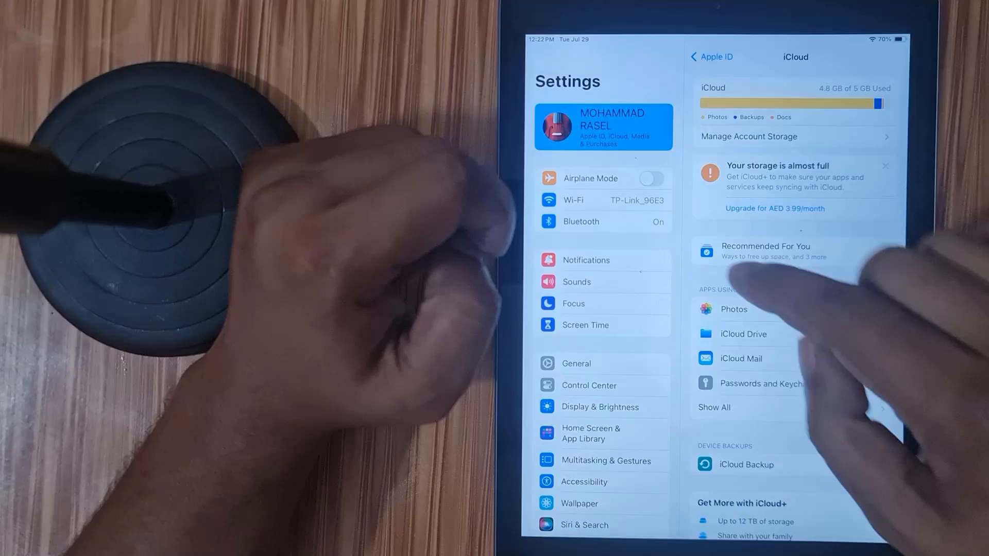
{"action": "scroll", "scroll_direction": "down", "scroll_amount": 3}
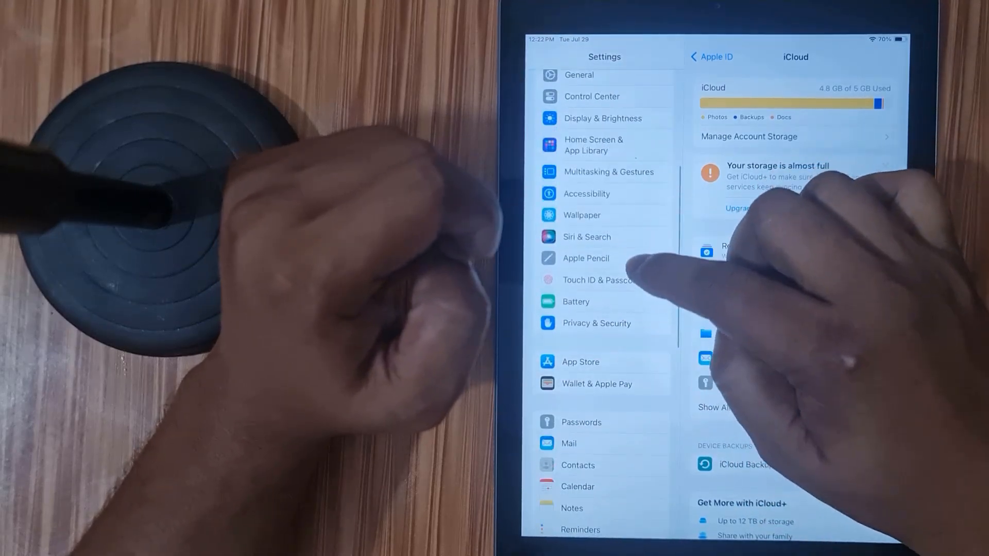
{"action": "left_click", "coordinate": [600, 280]}
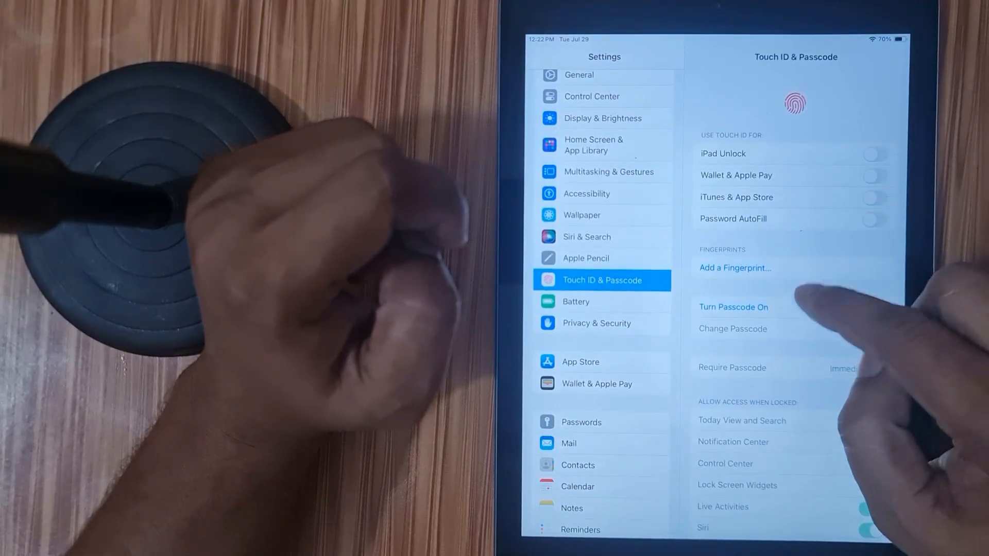
{"action": "left_click", "coordinate": [732, 307]}
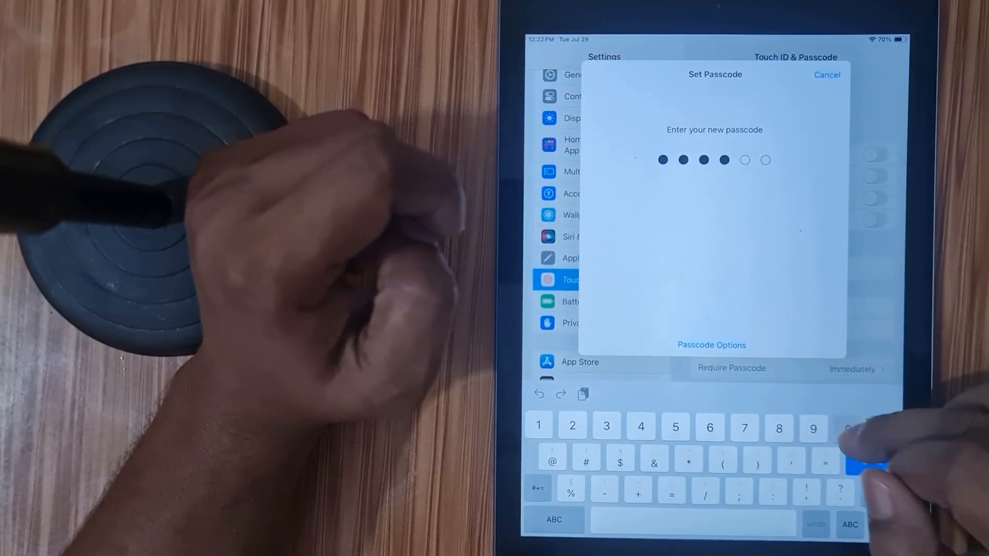
{"action": "left_click", "coordinate": [847, 431]}
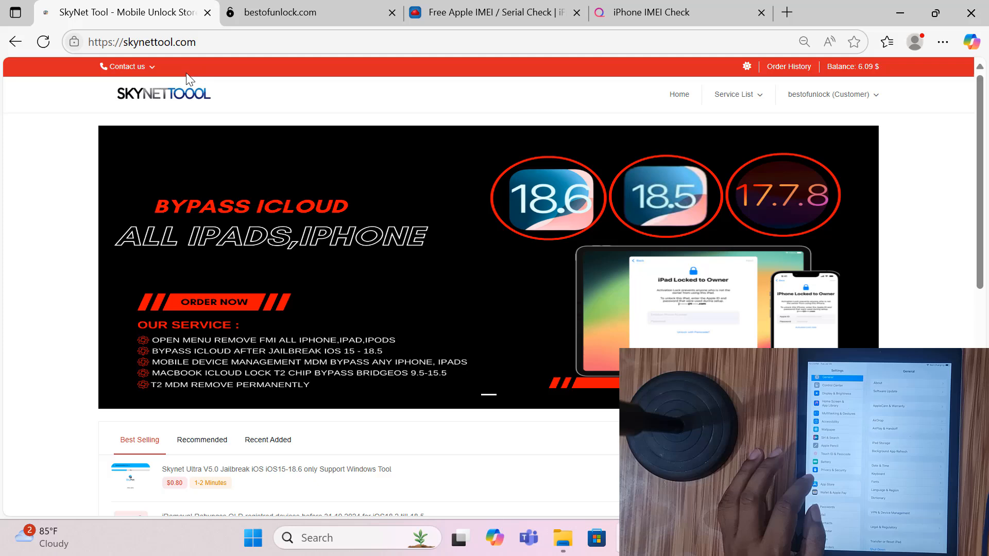
{"action": "left_click", "coordinate": [656, 13]}
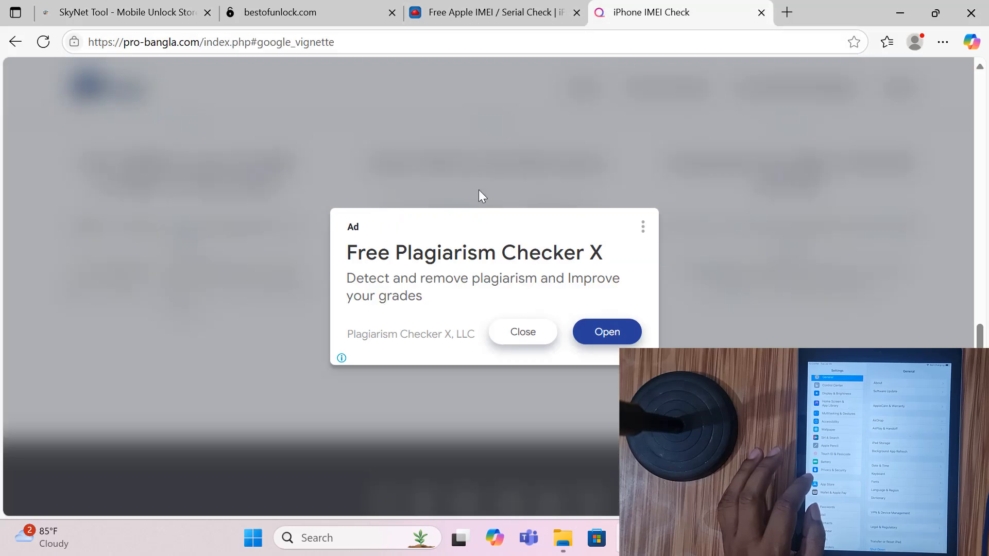
{"action": "left_click", "coordinate": [522, 332]}
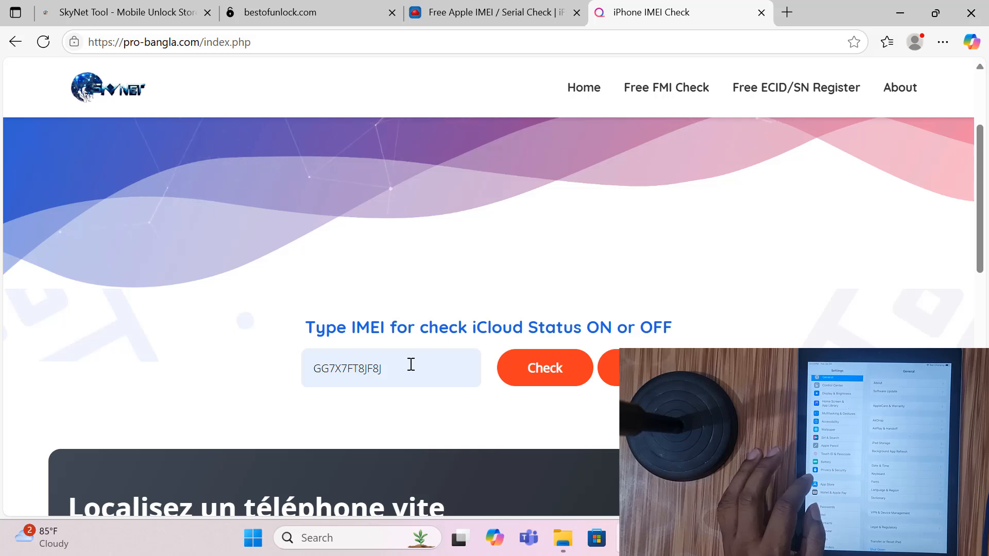
{"action": "left_click", "coordinate": [493, 12]}
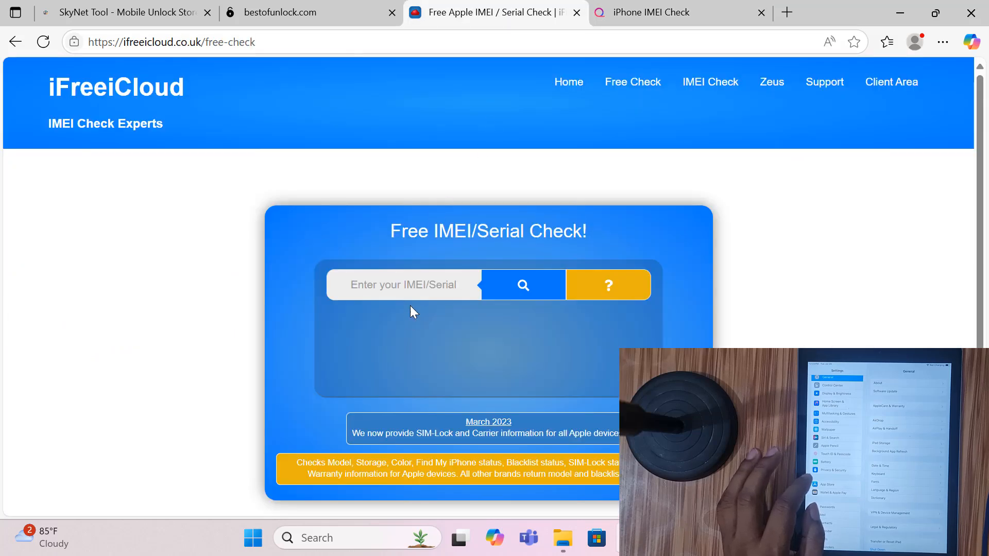
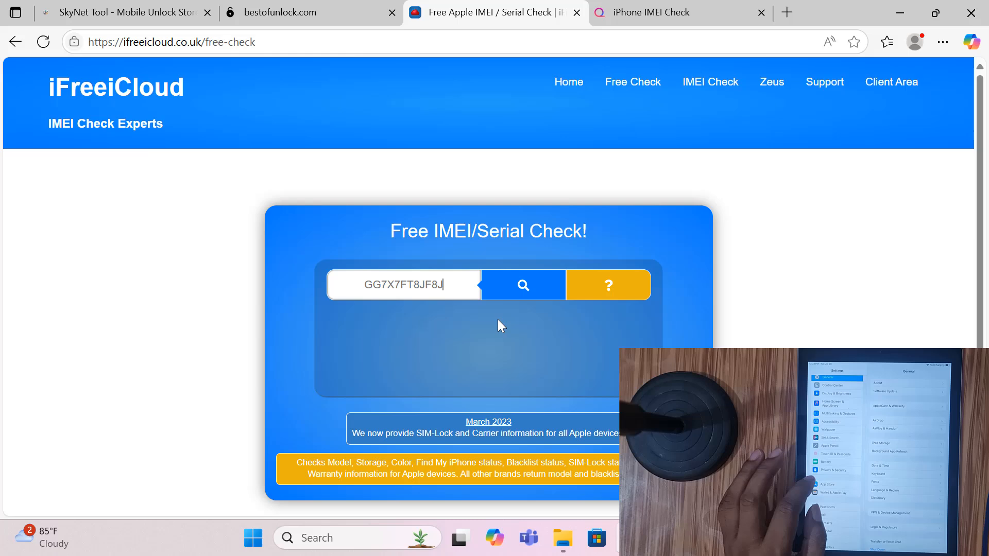
Step: Run the serial check and solve the bus image captcha
{"action": "left_click", "coordinate": [522, 284]}
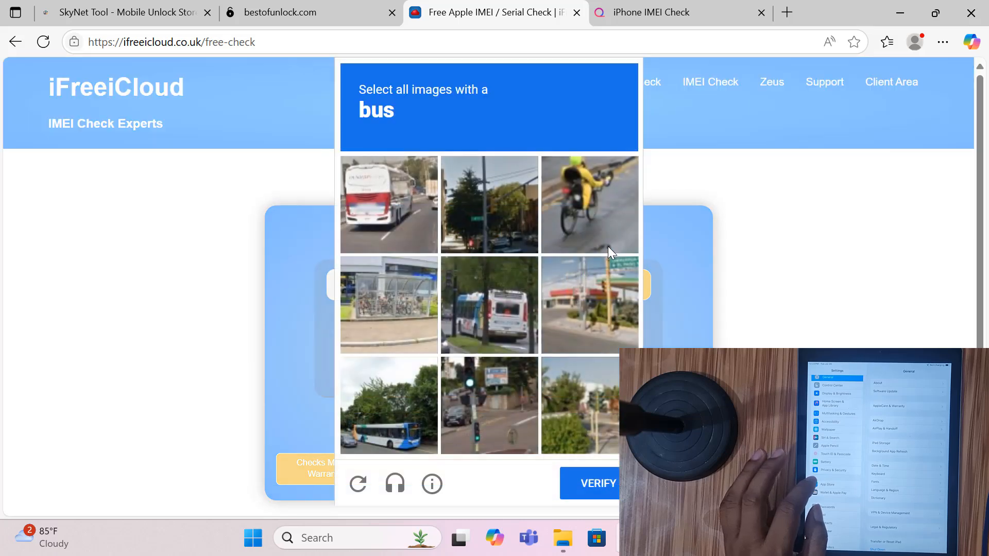
{"action": "left_click", "coordinate": [488, 304]}
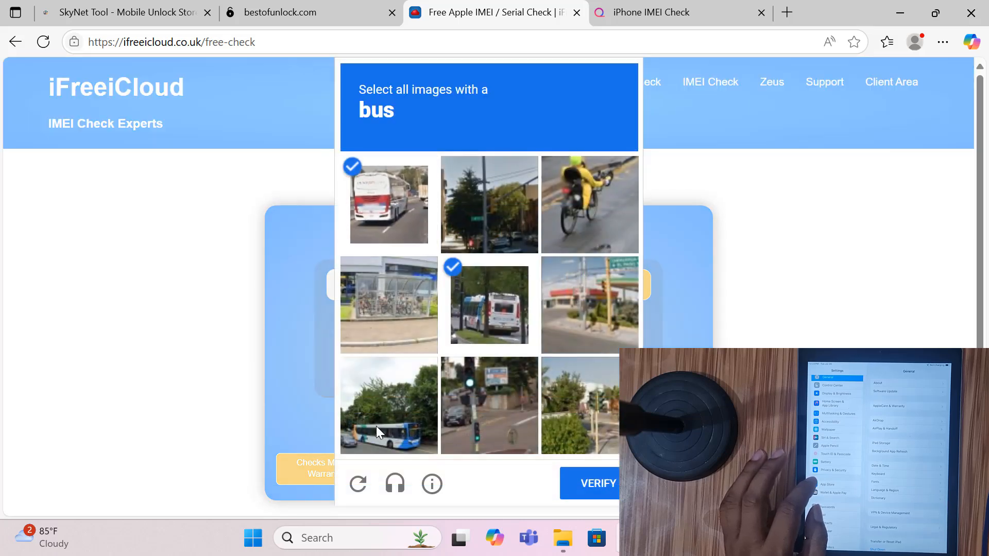
{"action": "left_click", "coordinate": [597, 483]}
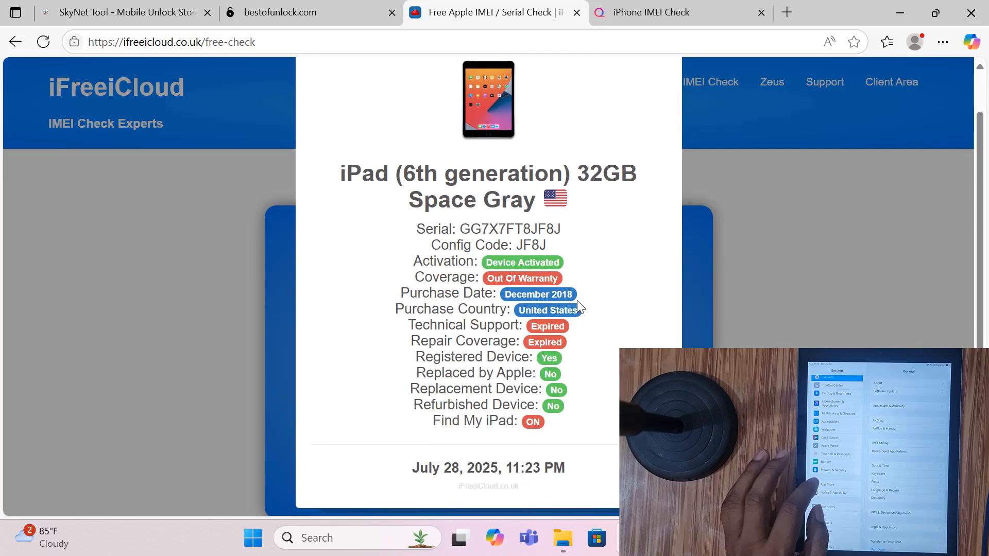
{"action": "mouse_move", "coordinate": [338, 176]}
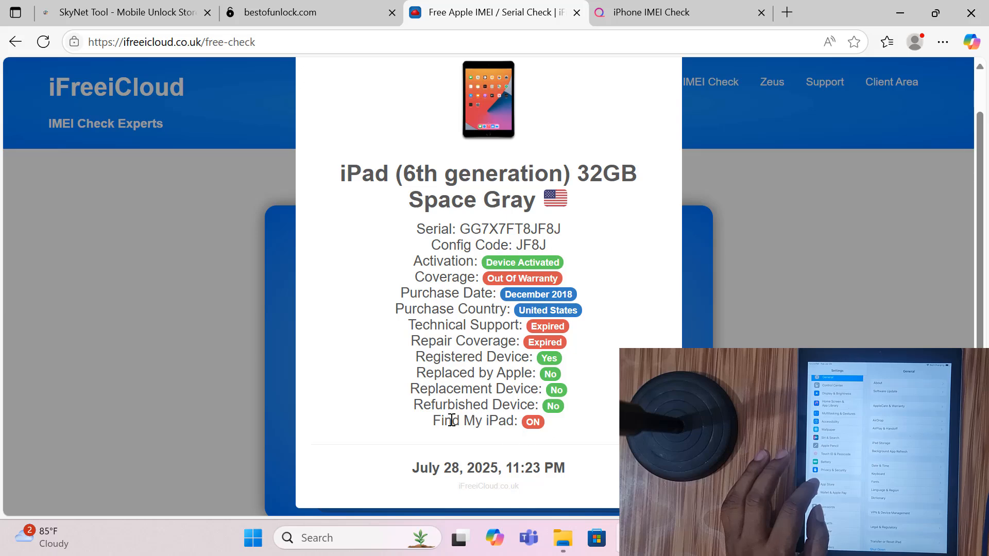
{"action": "double_click", "coordinate": [475, 421]}
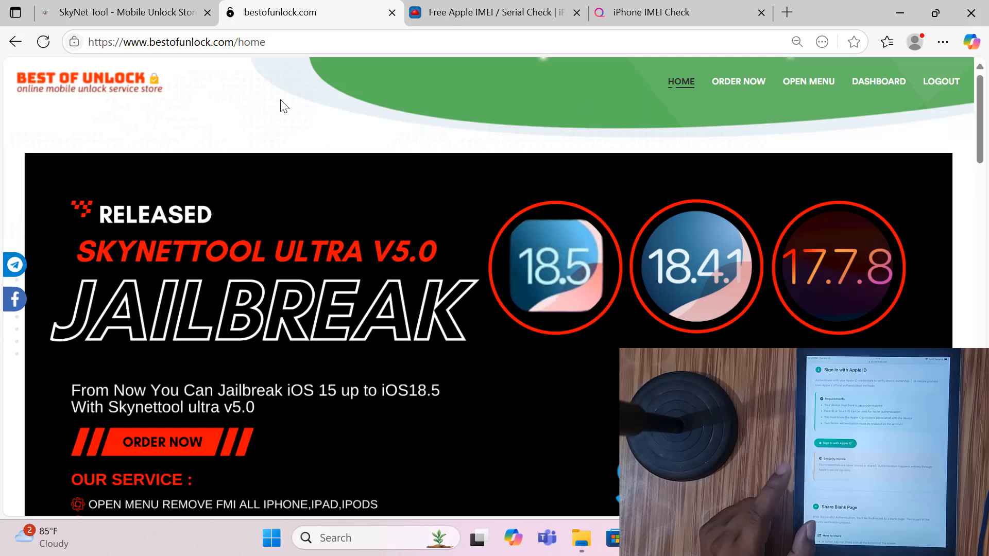
Step: Switch to the bestofunlock.com home page tab
{"action": "left_click", "coordinate": [120, 12]}
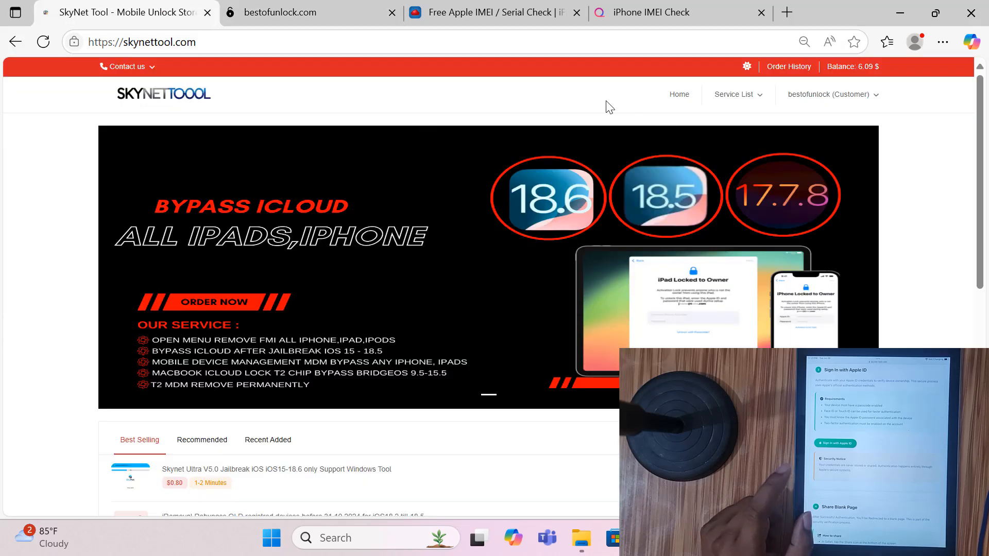
{"action": "mouse_move", "coordinate": [781, 107]}
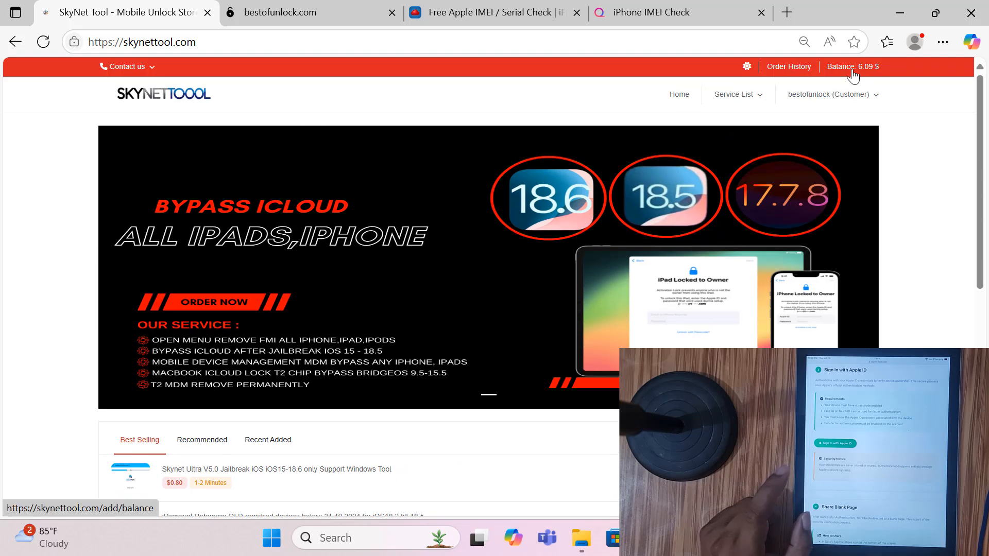
Step: List the IMEI services and search the groups for 'open'
{"action": "left_click", "coordinate": [733, 95]}
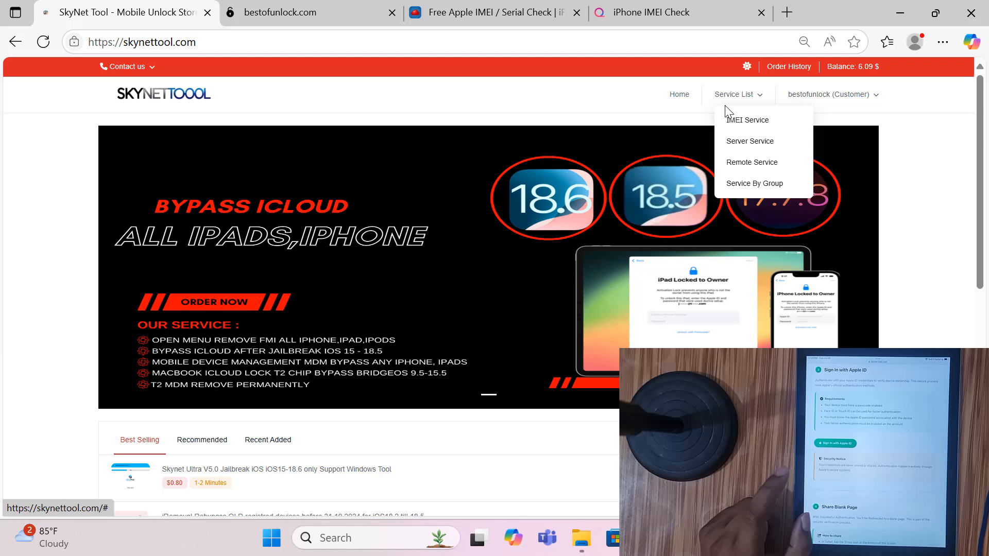
{"action": "left_click", "coordinate": [748, 120]}
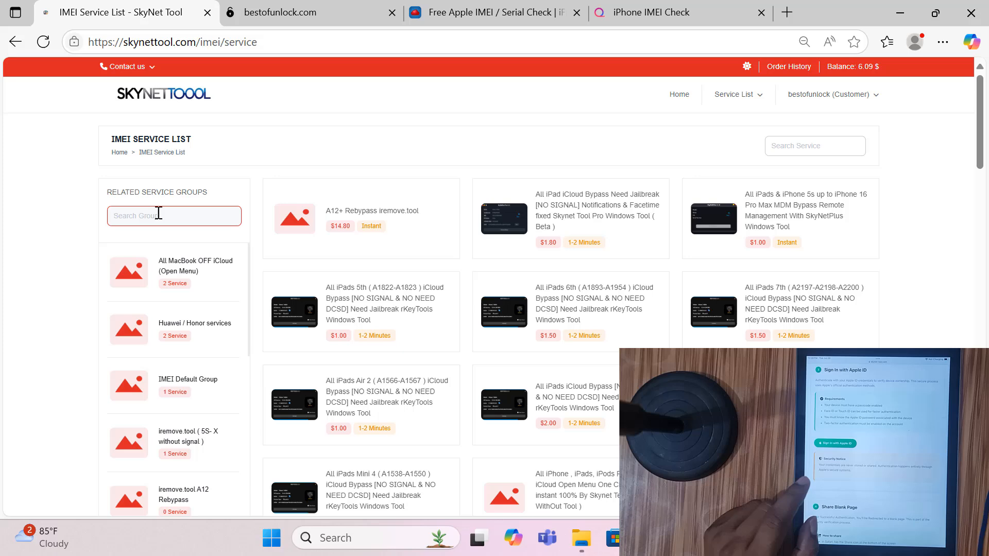
{"action": "type", "text": "open"}
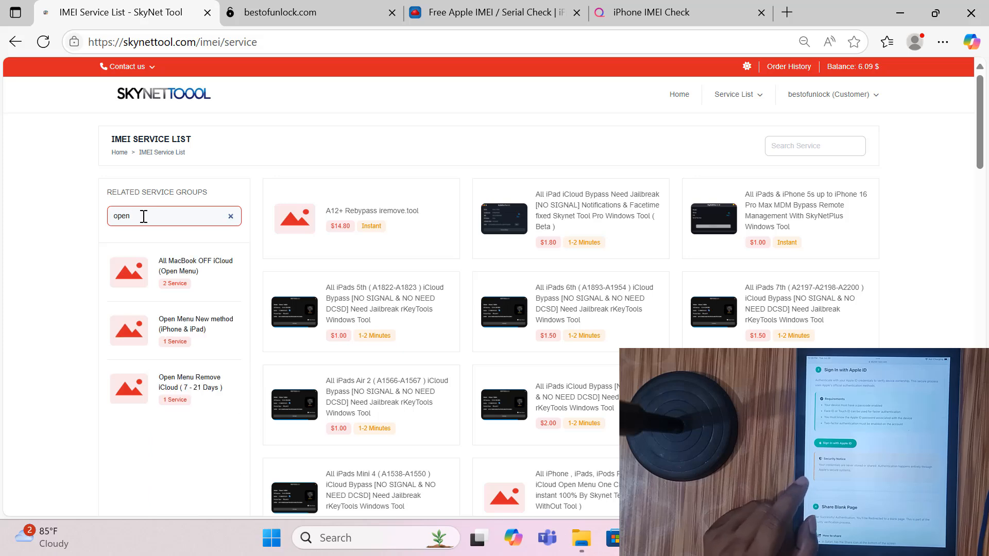
Step: Choose the Open Menu New method group's One Click Method service
{"action": "left_click", "coordinate": [195, 324]}
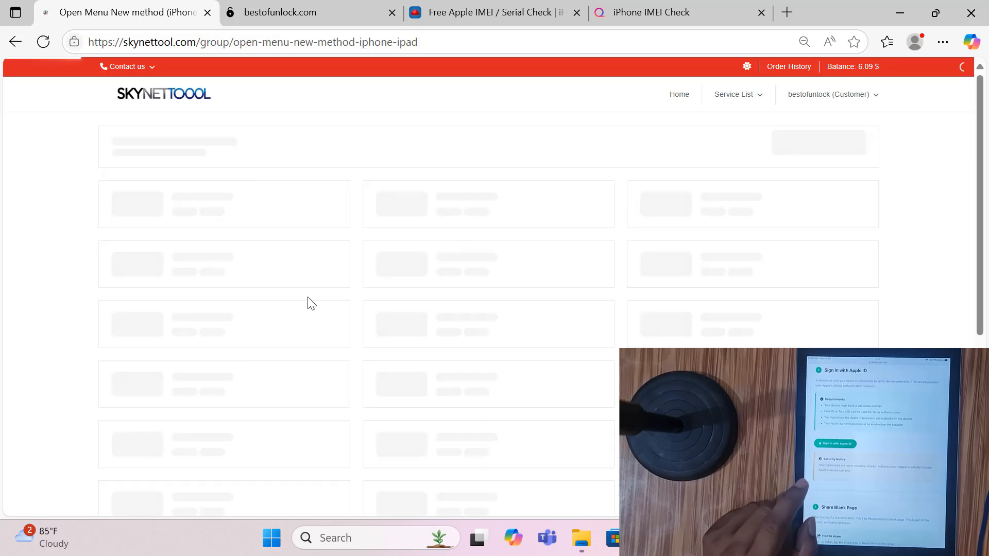
{"action": "left_click", "coordinate": [385, 210]}
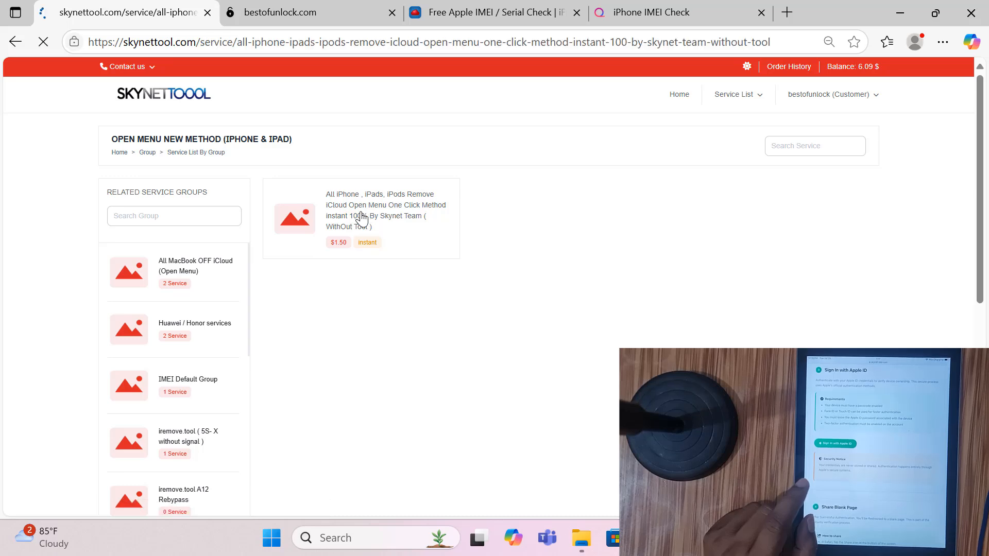
{"action": "left_click", "coordinate": [386, 210]}
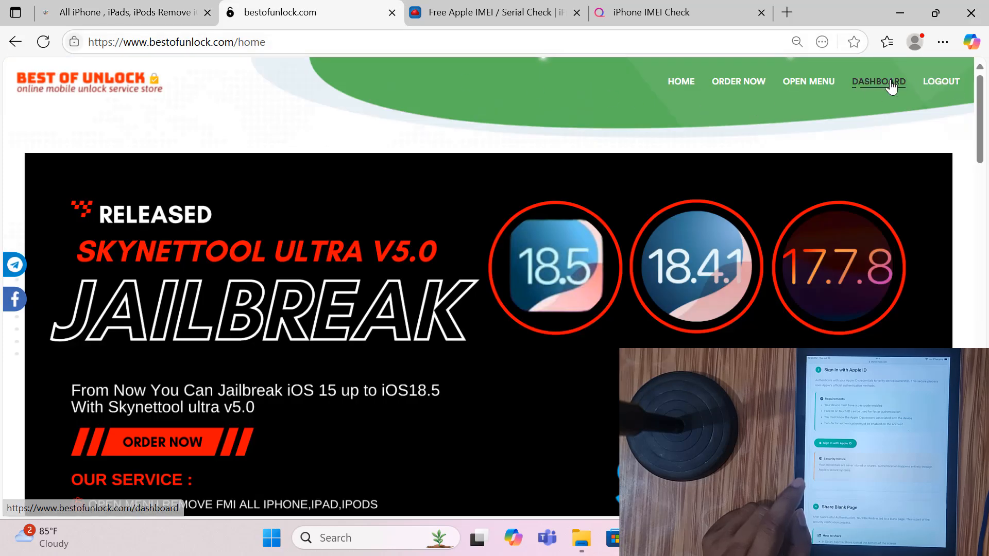
Step: From the dashboard select the one-click Open Menu removal service and ready its Code field
{"action": "left_click", "coordinate": [877, 82]}
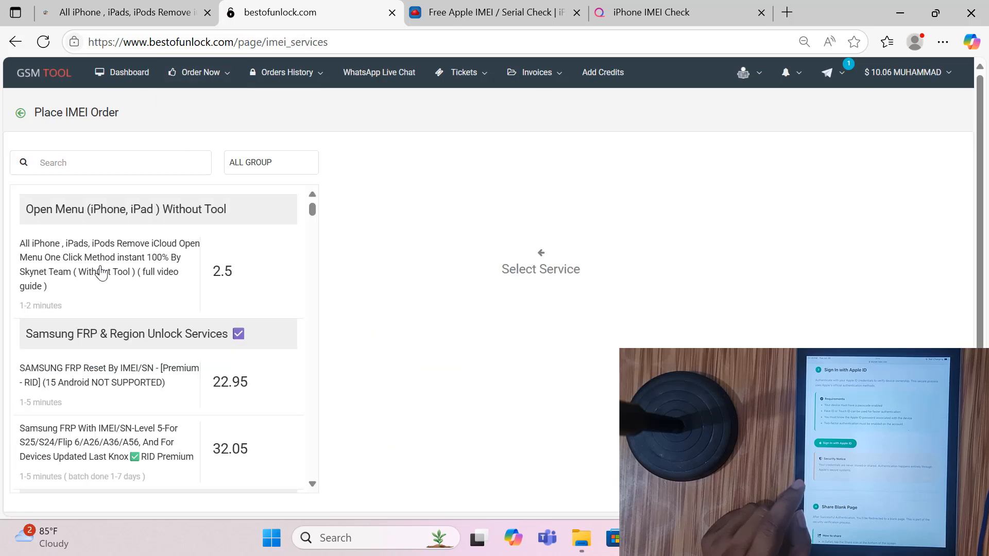
{"action": "left_click", "coordinate": [110, 264]}
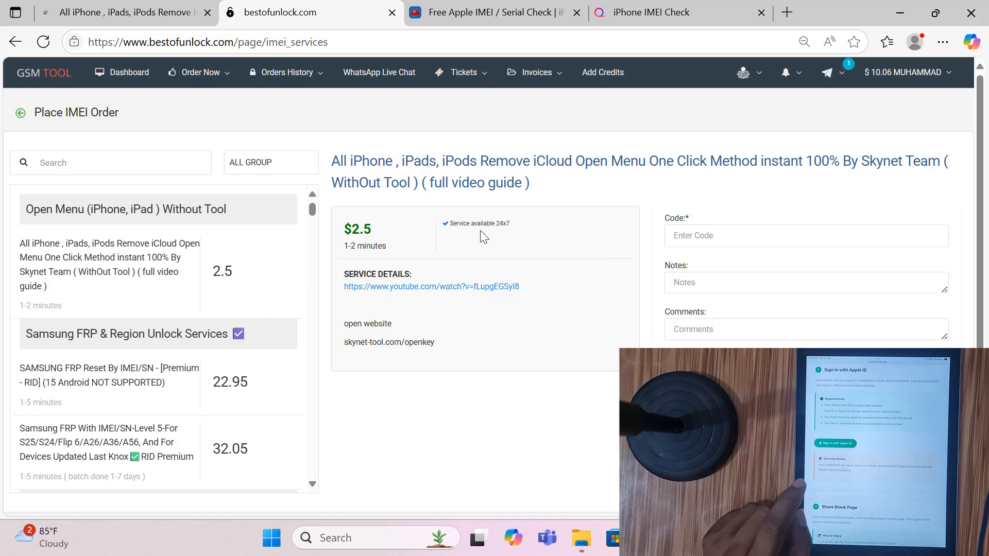
{"action": "left_click", "coordinate": [805, 196]}
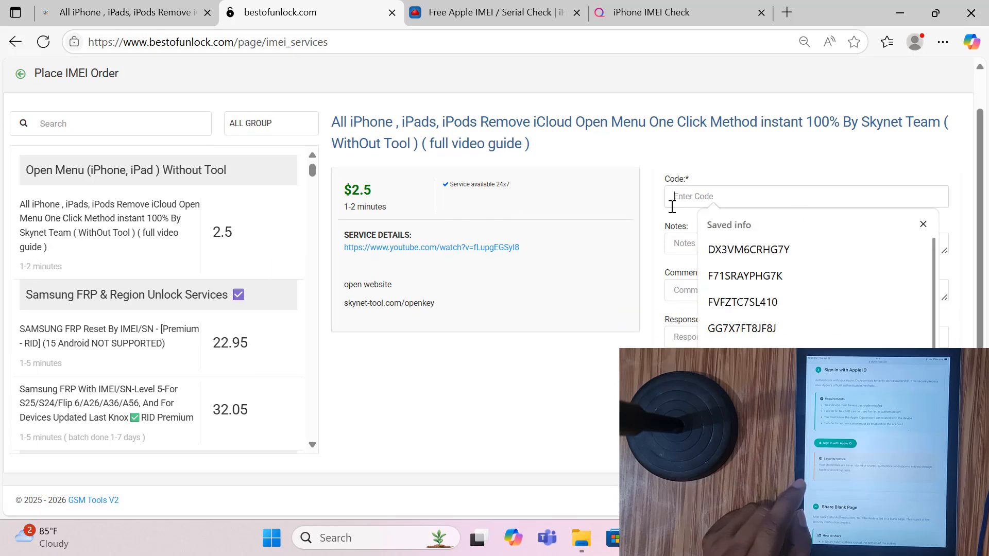
{"action": "left_click", "coordinate": [473, 360]}
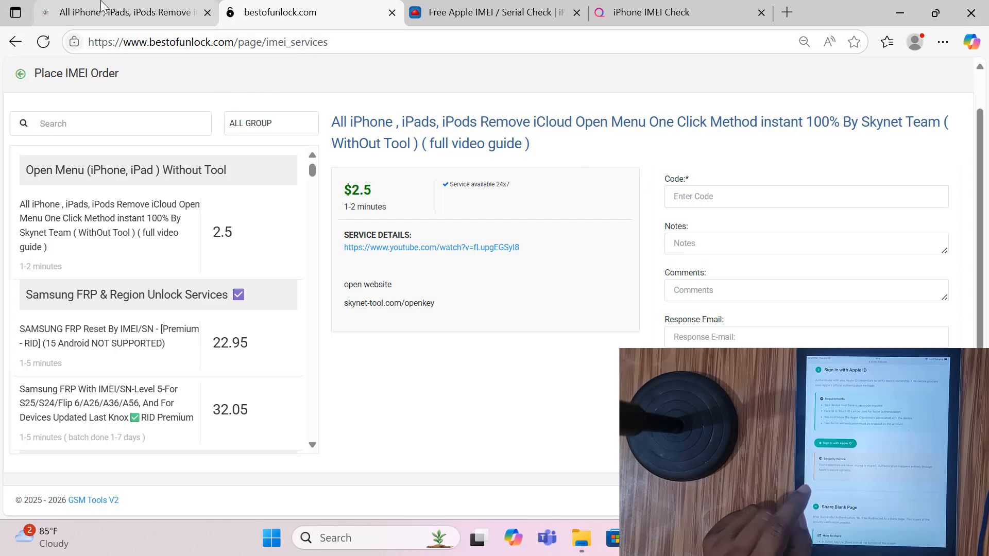
{"action": "mouse_move", "coordinate": [268, 206]}
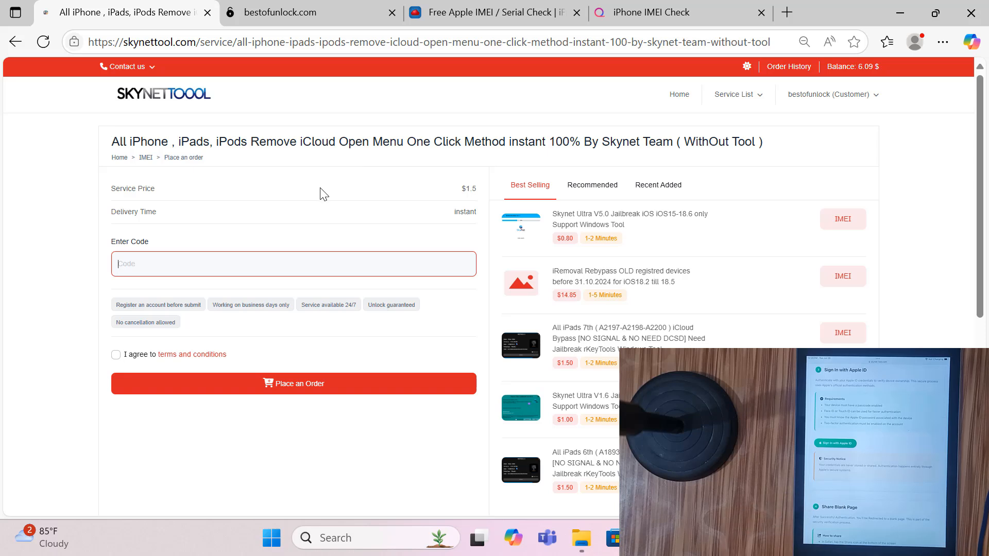
{"action": "left_click", "coordinate": [294, 264]}
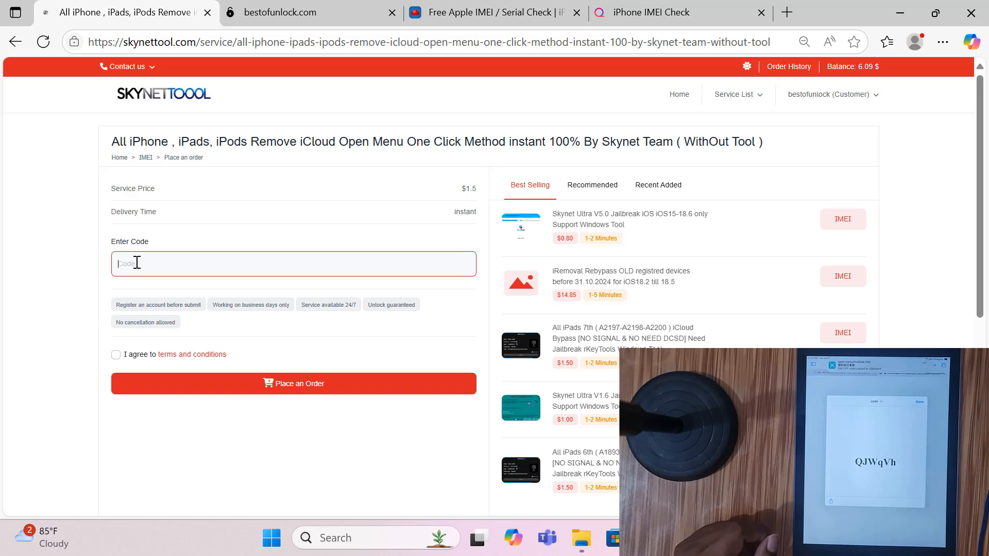
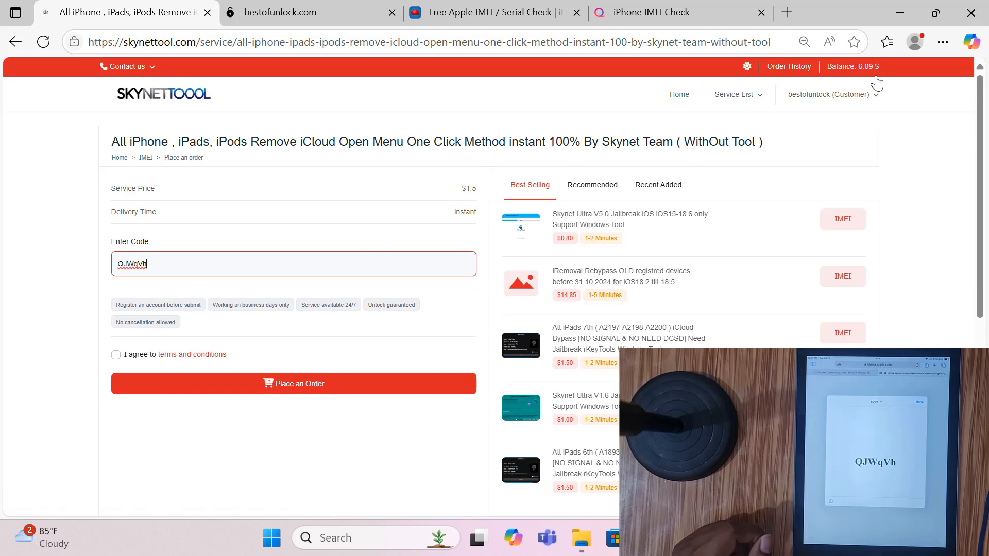
{"action": "left_click", "coordinate": [115, 354]}
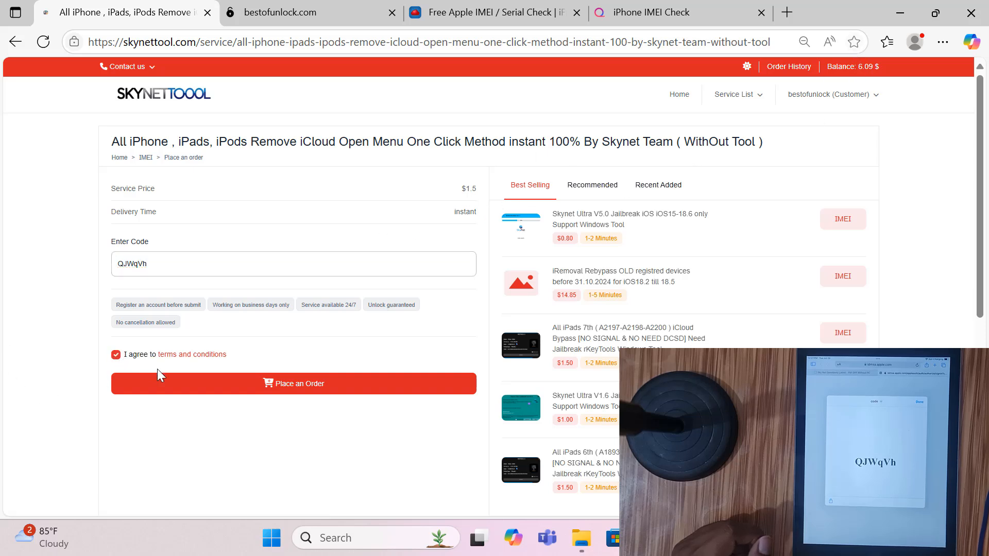
{"action": "mouse_move", "coordinate": [341, 391]}
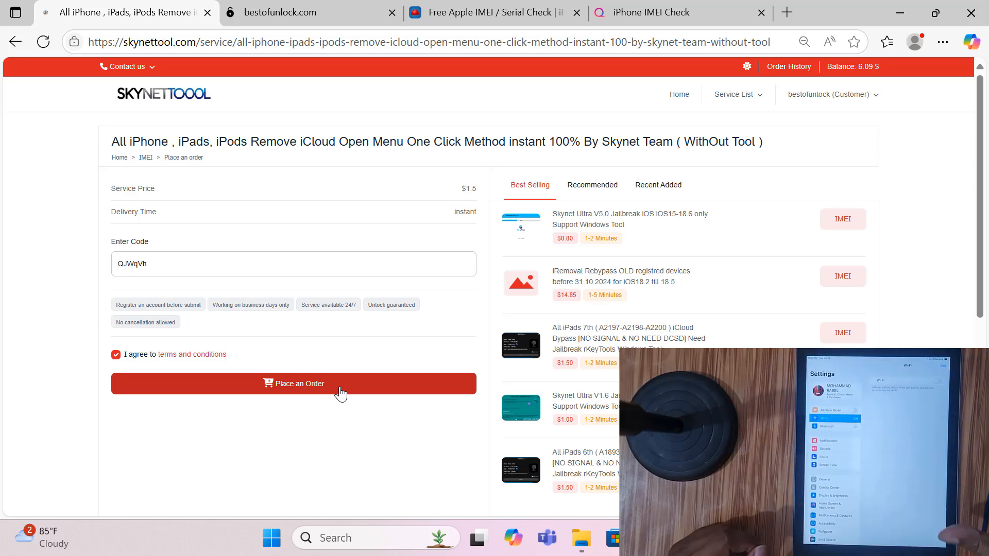
{"action": "mouse_move", "coordinate": [264, 401]}
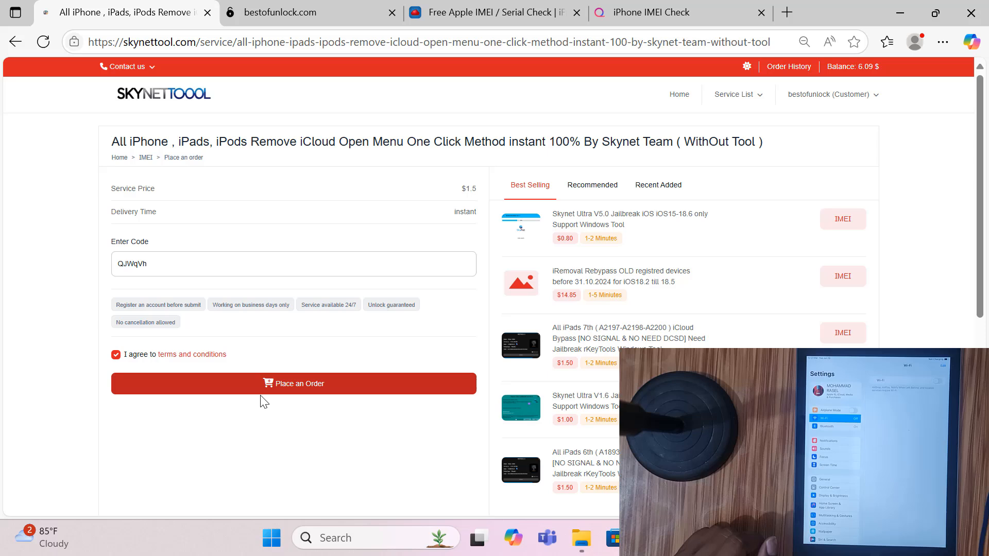
{"action": "left_click", "coordinate": [294, 384]}
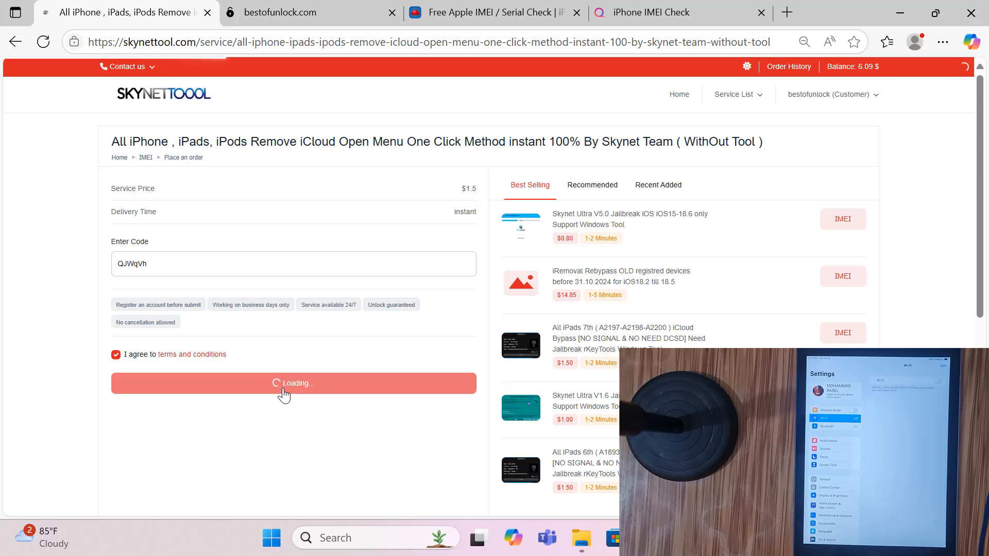
{"action": "left_click", "coordinate": [293, 383]}
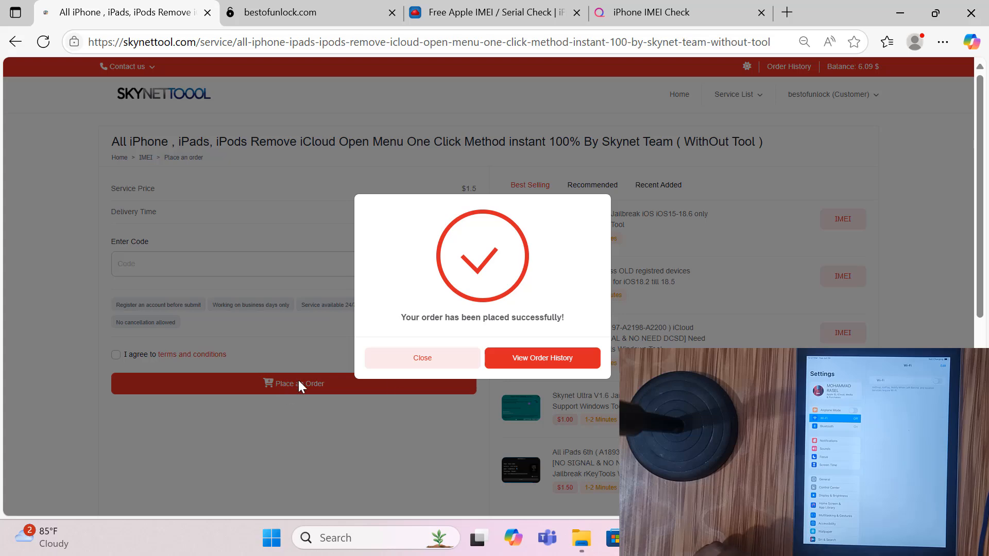
{"action": "left_click", "coordinate": [541, 357]}
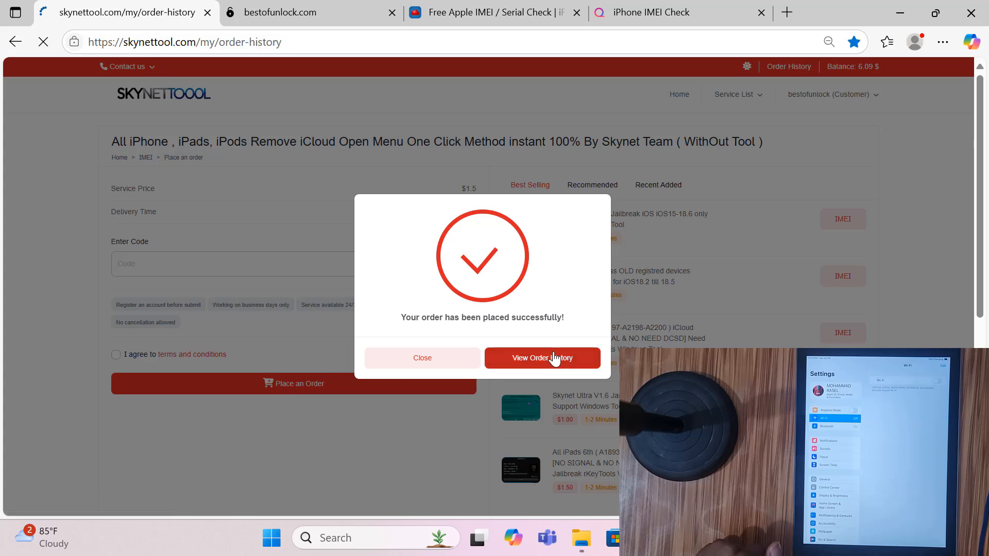
{"action": "left_click", "coordinate": [541, 357]}
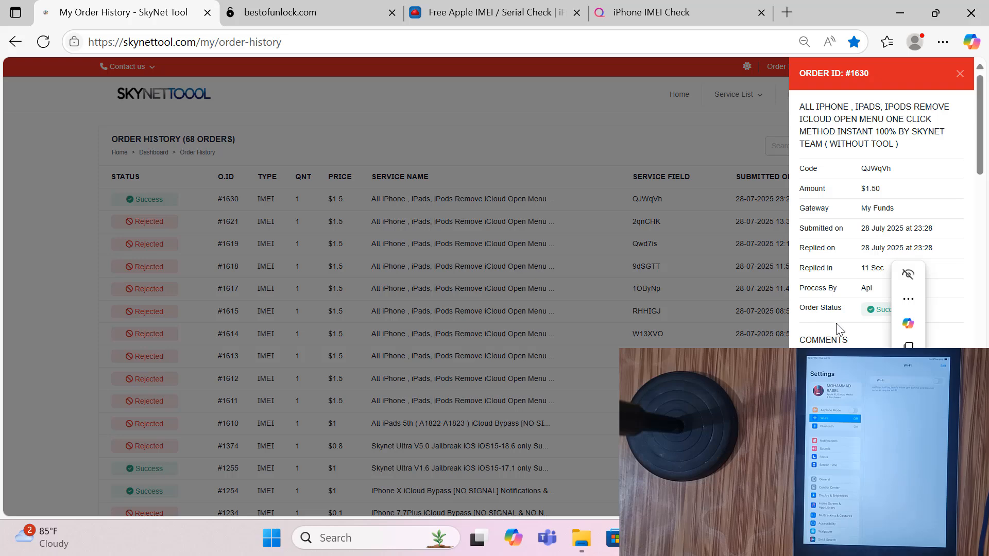
{"action": "left_click", "coordinate": [492, 12]}
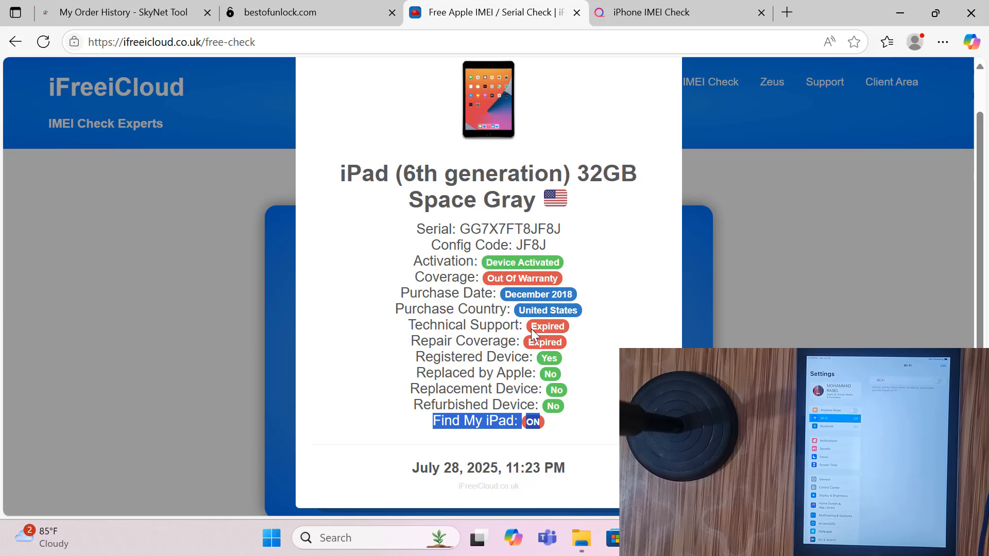
{"action": "right_click", "coordinate": [507, 228]}
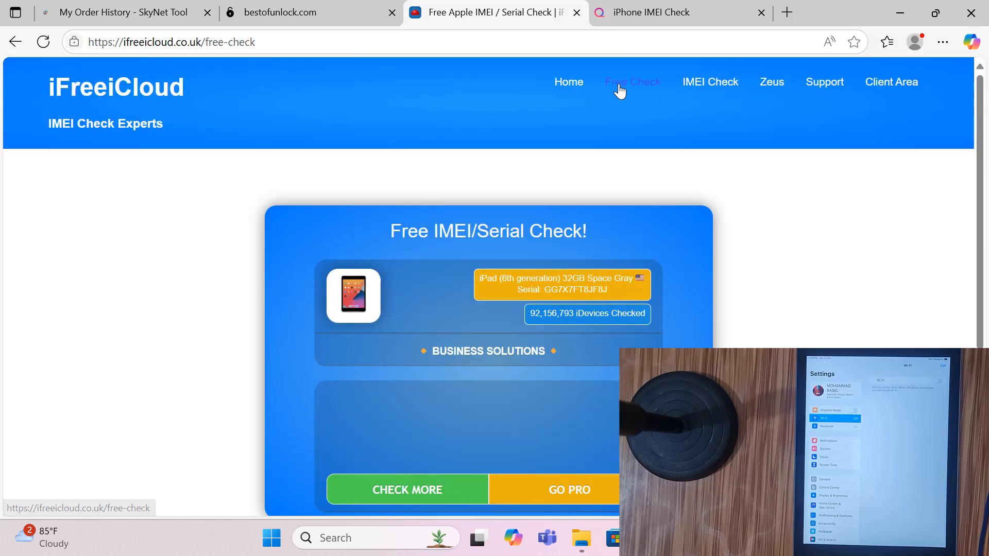
{"action": "left_click", "coordinate": [631, 83]}
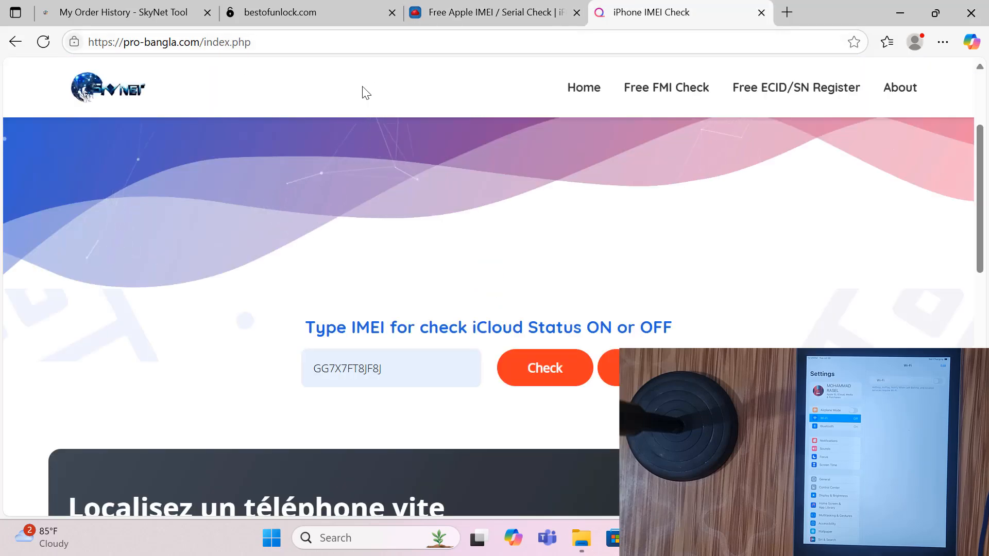
{"action": "left_click", "coordinate": [493, 12]}
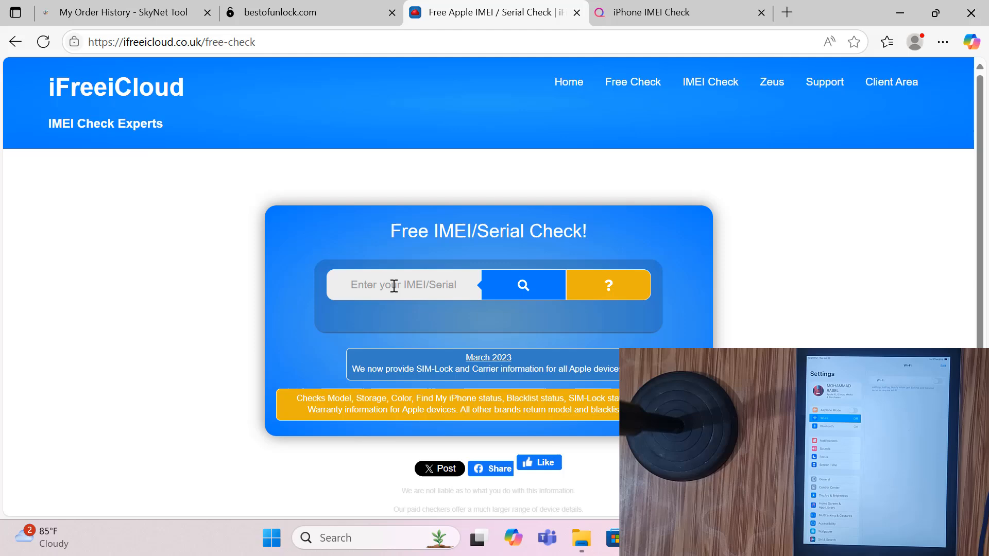
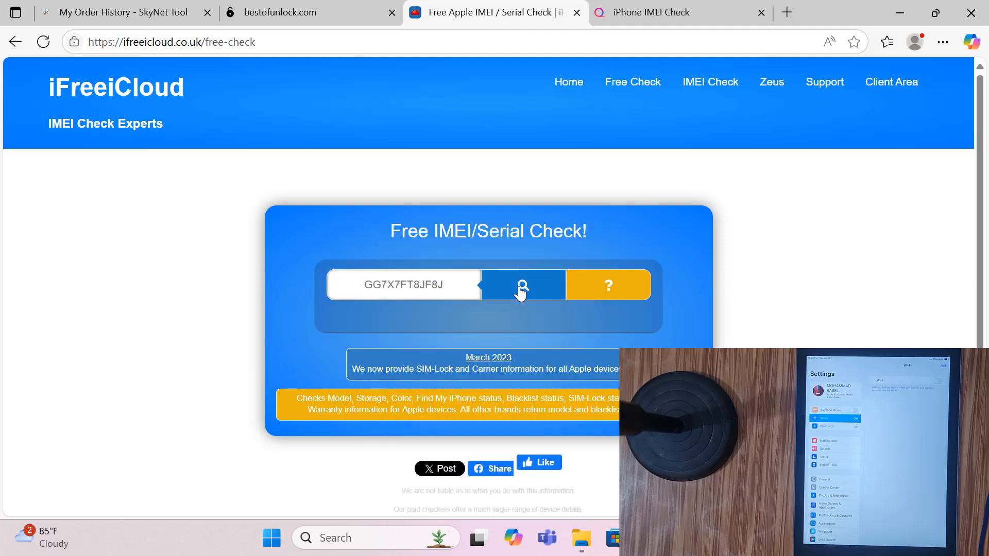
{"action": "left_click", "coordinate": [521, 284]}
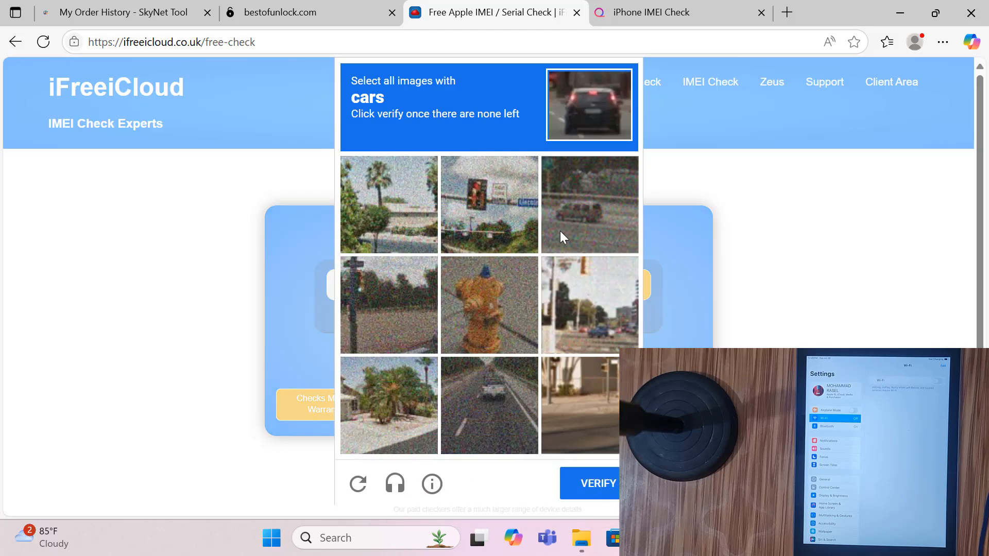